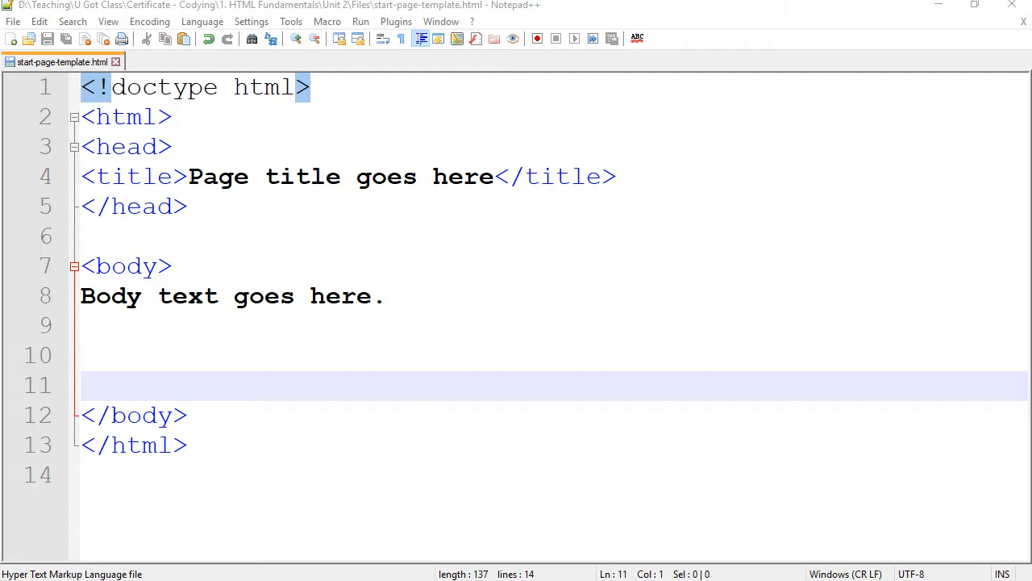
mouse_move(400, 346)
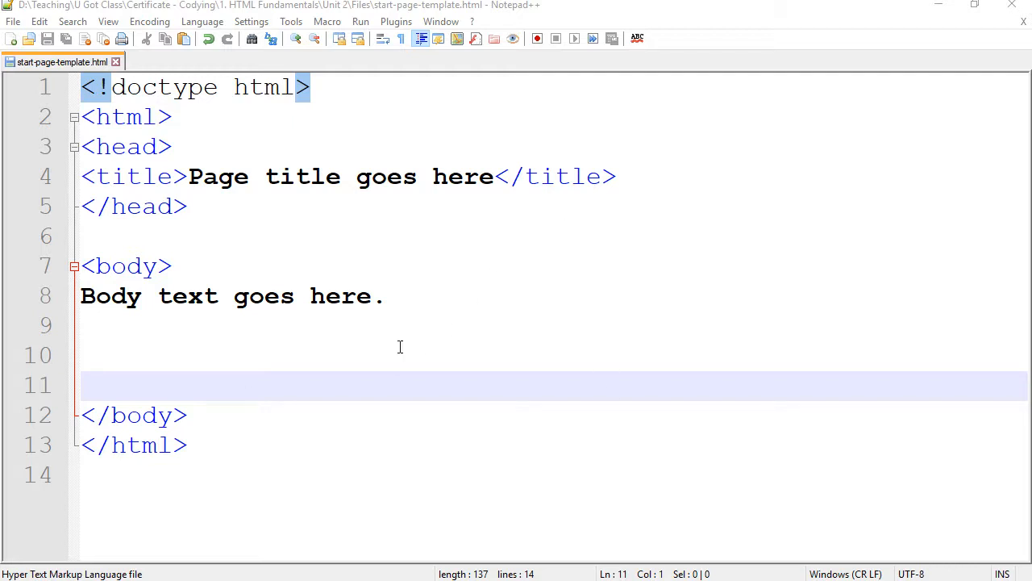
Step: Replace the body placeholder with the sentence 'Click here to go to Google website.'
click(105, 354)
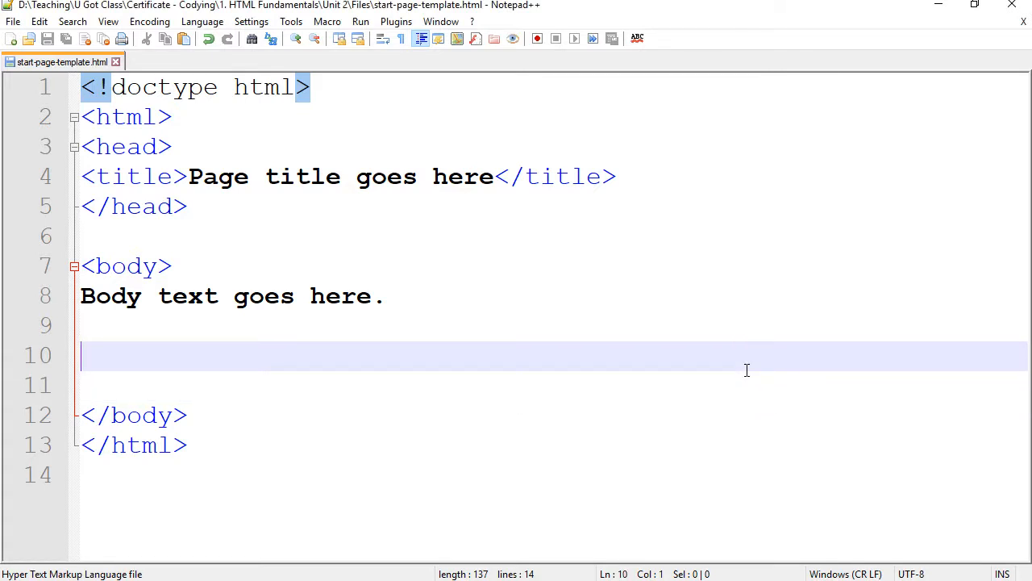
mouse_move(495, 266)
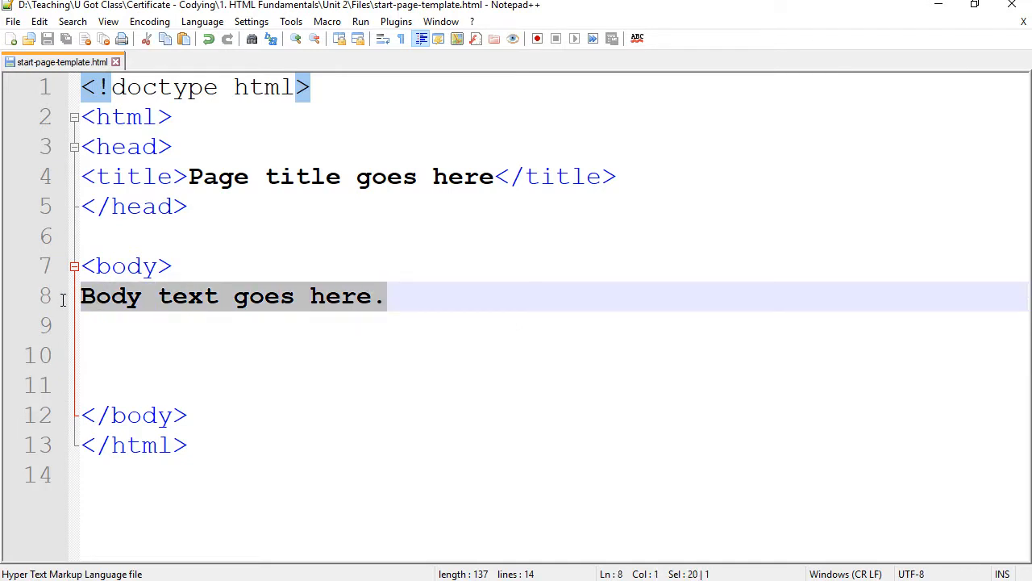
mouse_move(171, 317)
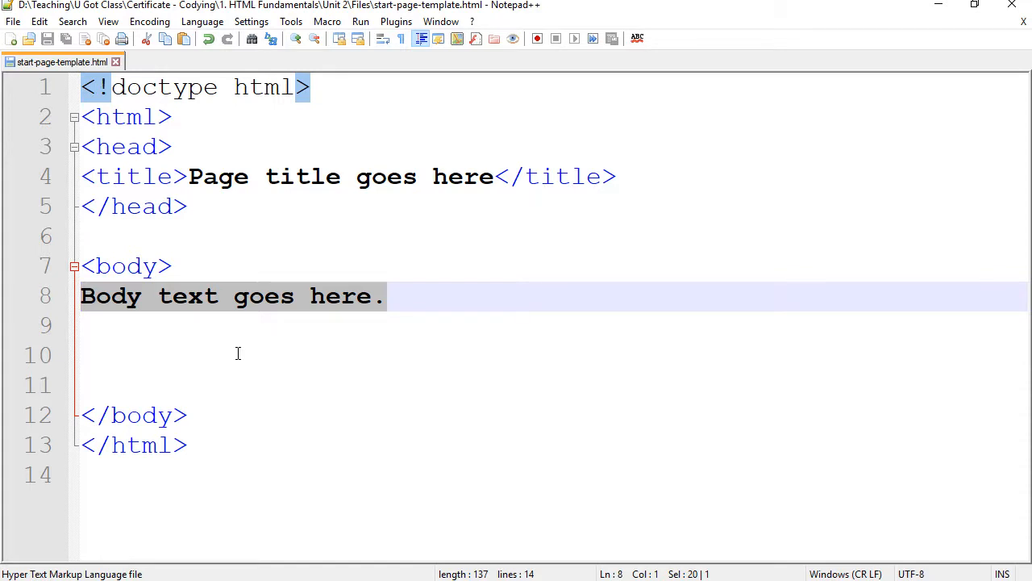
mouse_move(239, 357)
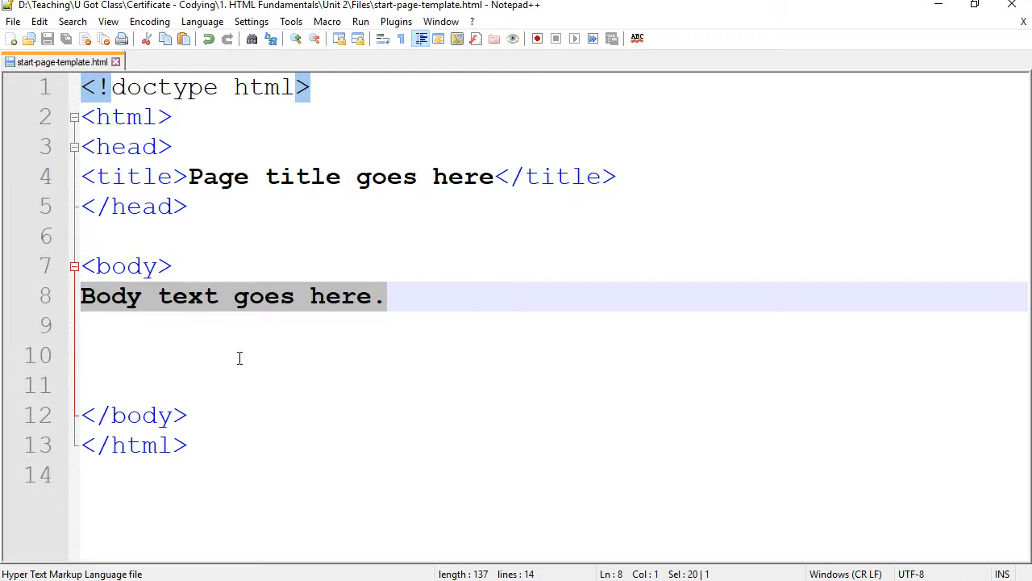
key(Delete)
text(Click here to)
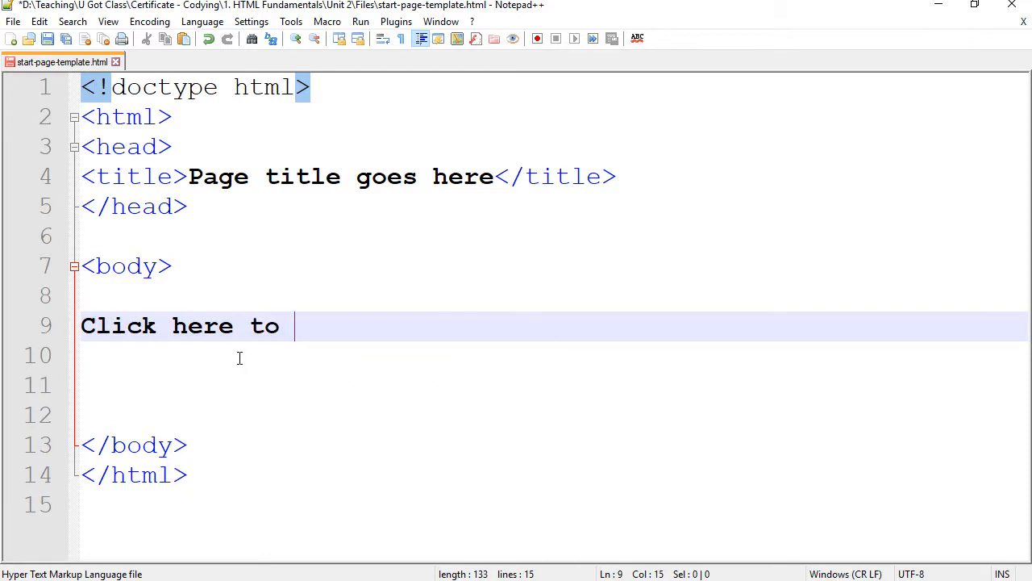
text(go to Googl)
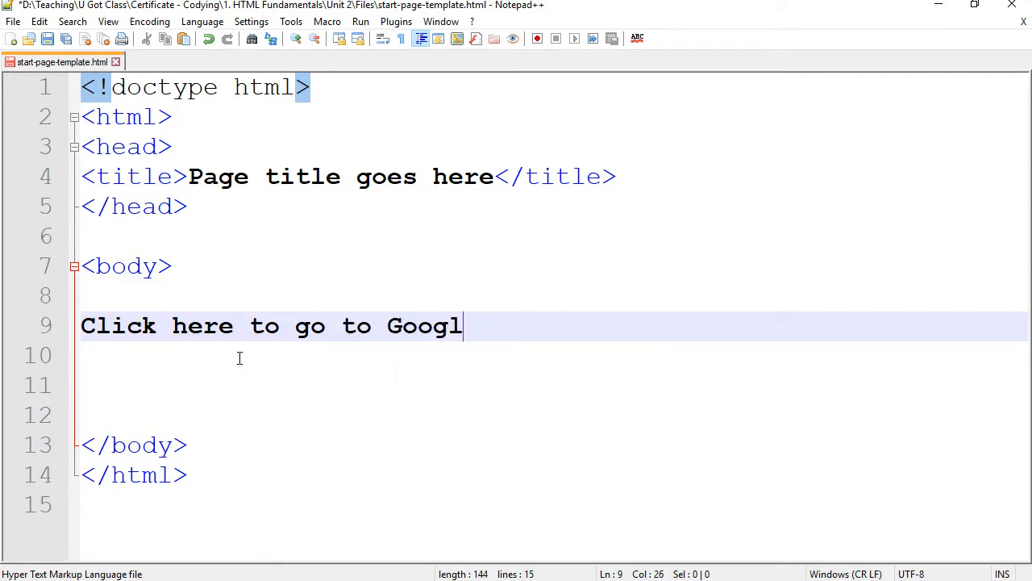
text(e website.)
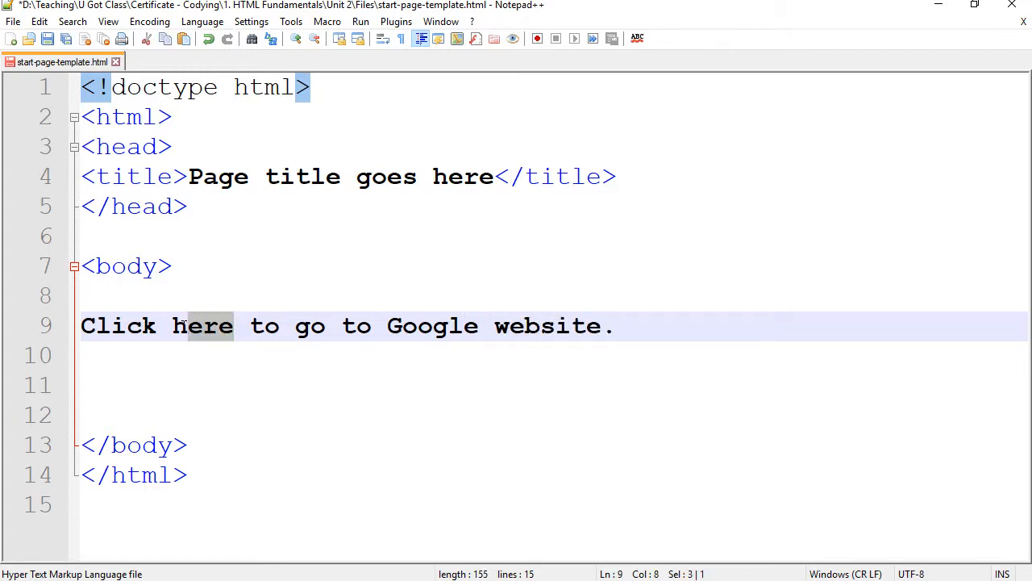
Step: Wrap the word 'here' in an anchor tag <a></a>
double_click(201, 325)
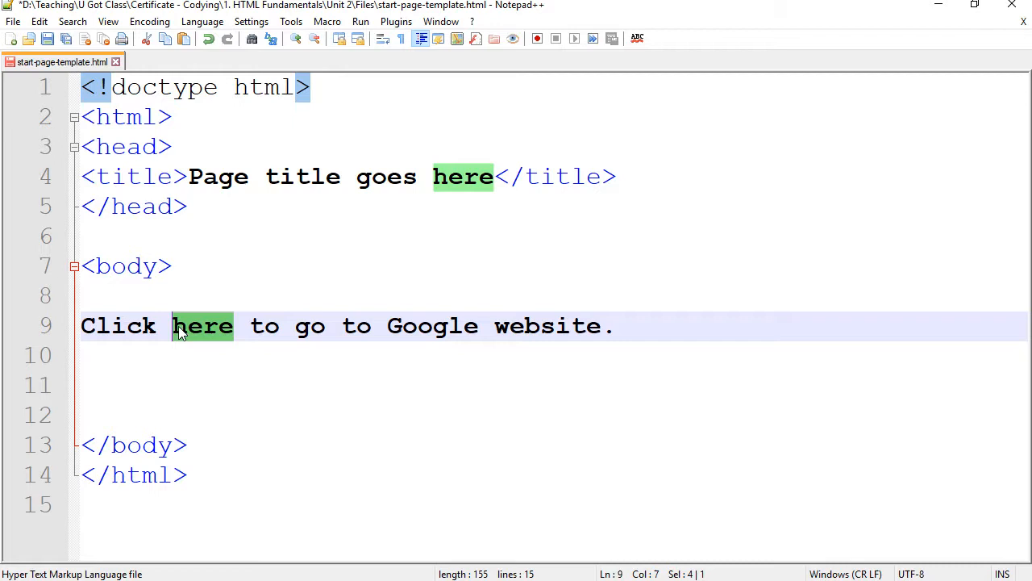
text(<>)
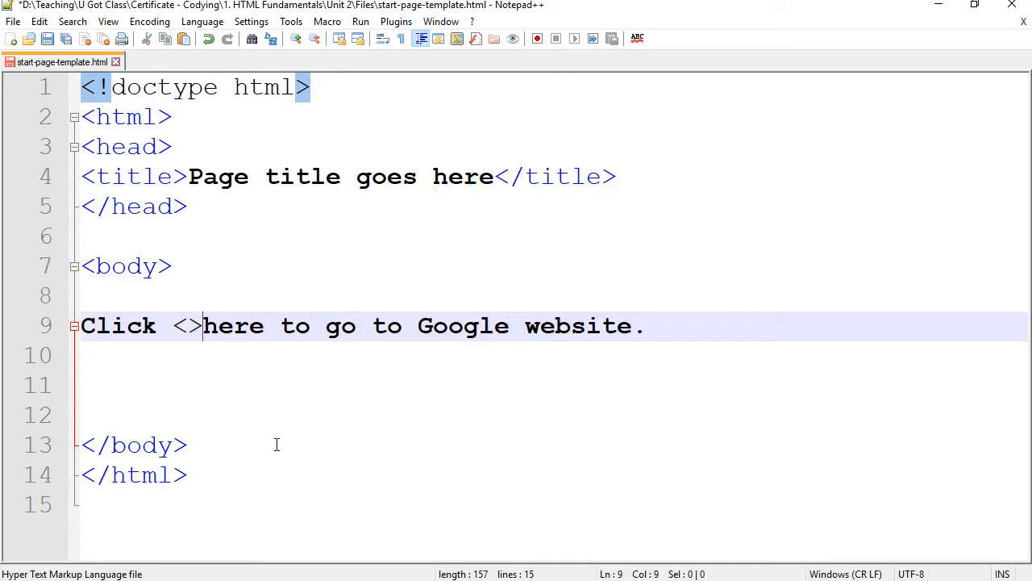
text(a)
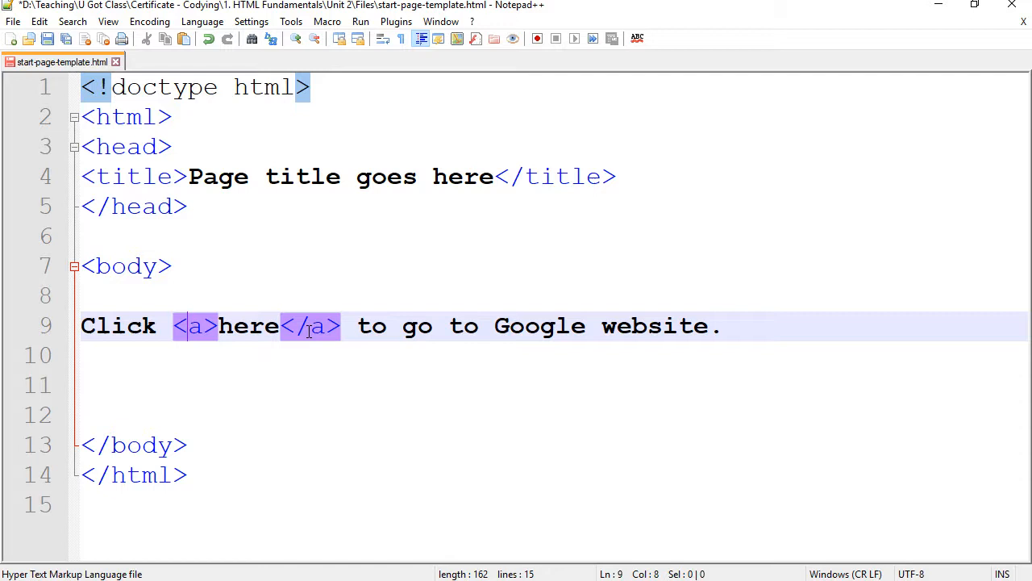
mouse_move(292, 359)
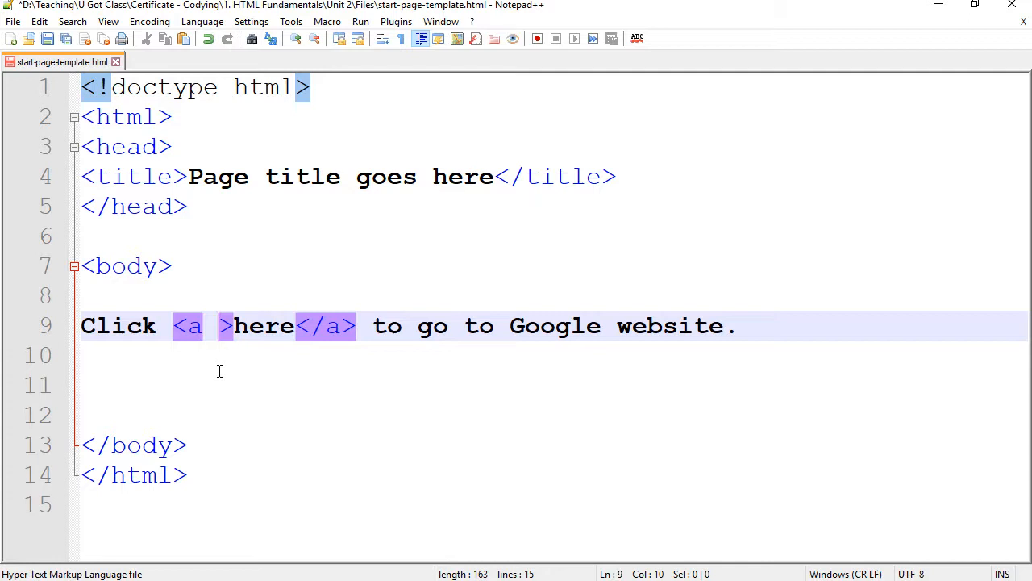
Step: Add an empty href="" to the anchor, then bring up Google in a new Firefox tab for its URL
text(hr)
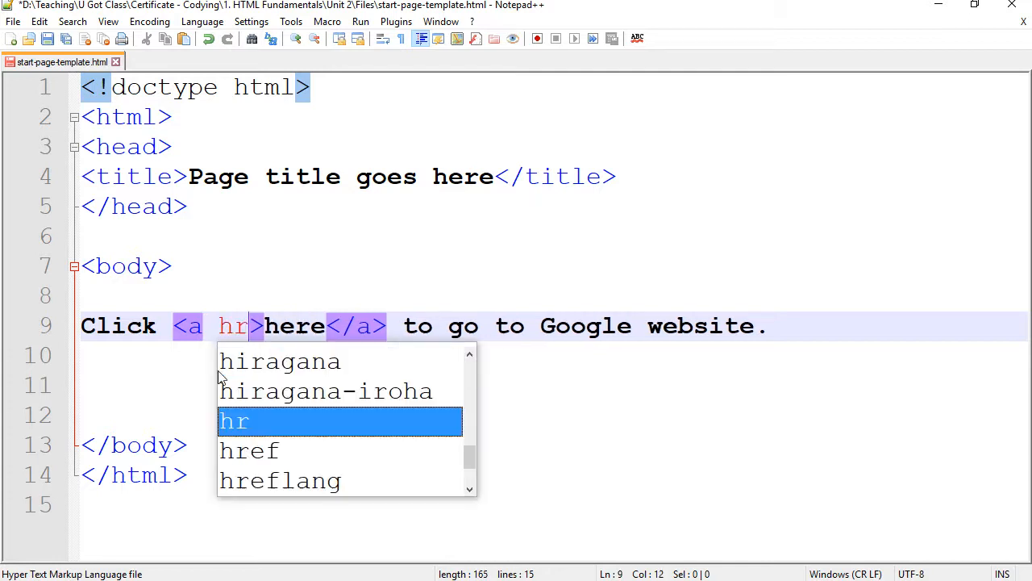
text(ef=")
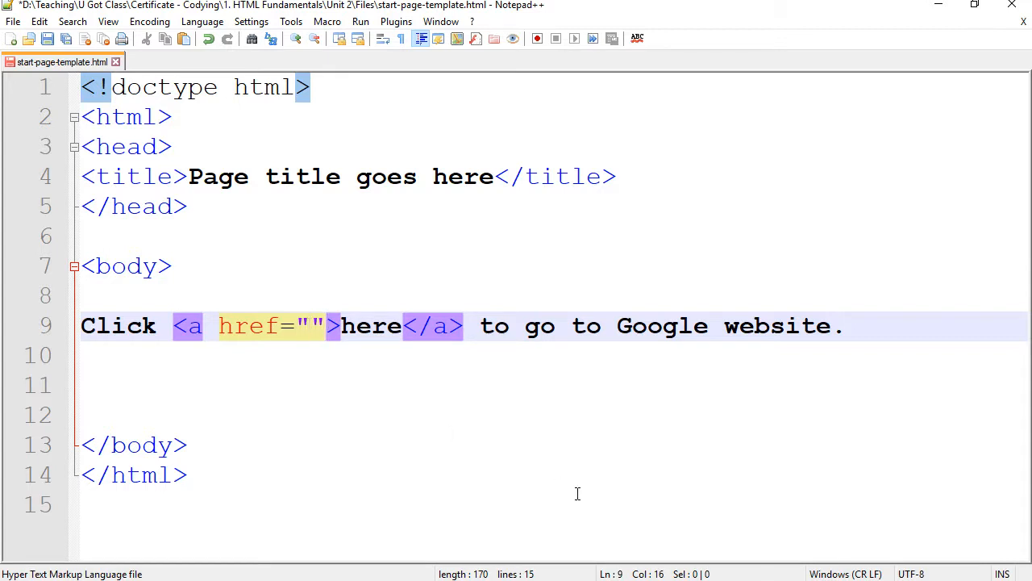
click(313, 326)
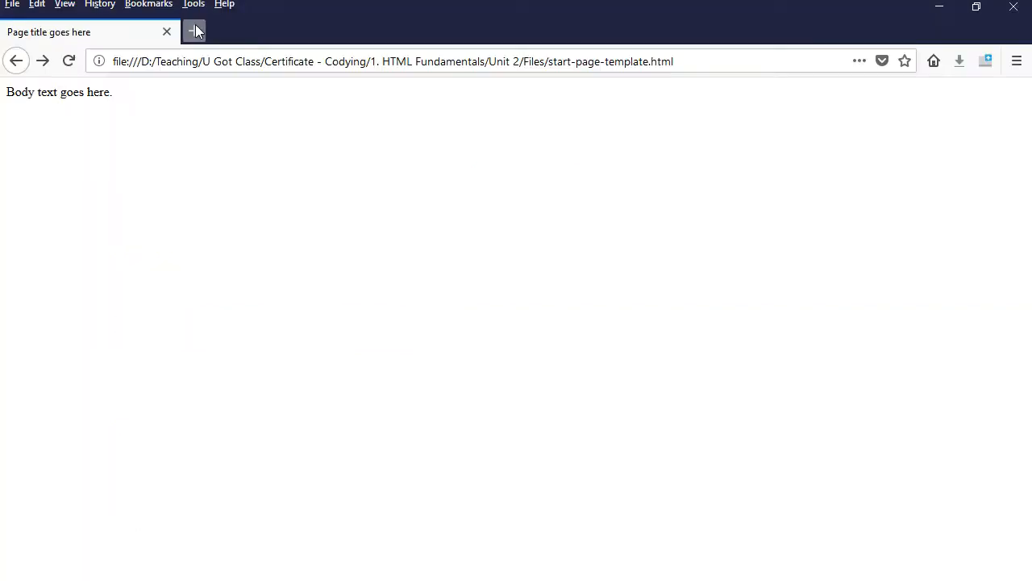
click(194, 32)
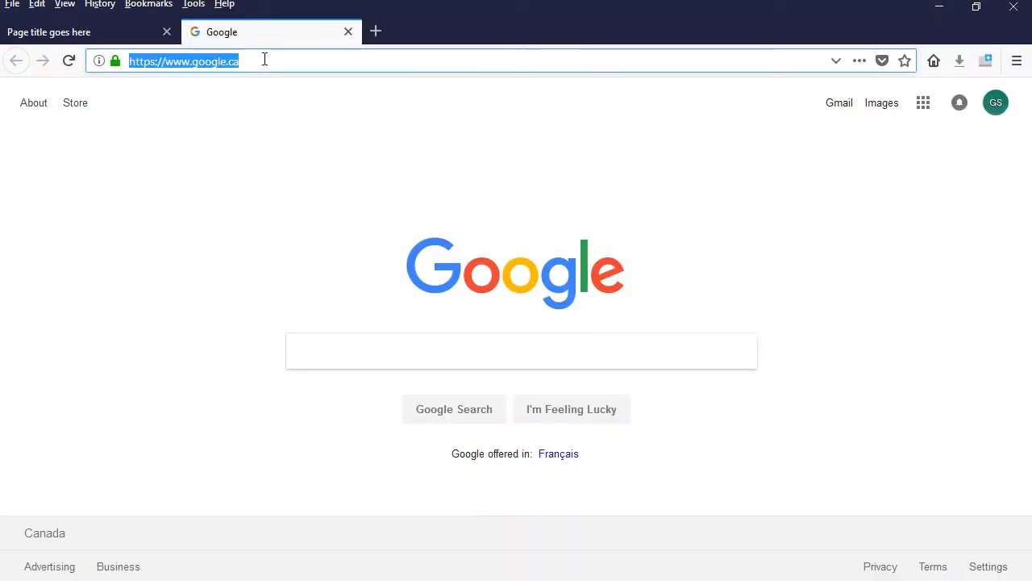
mouse_move(349, 32)
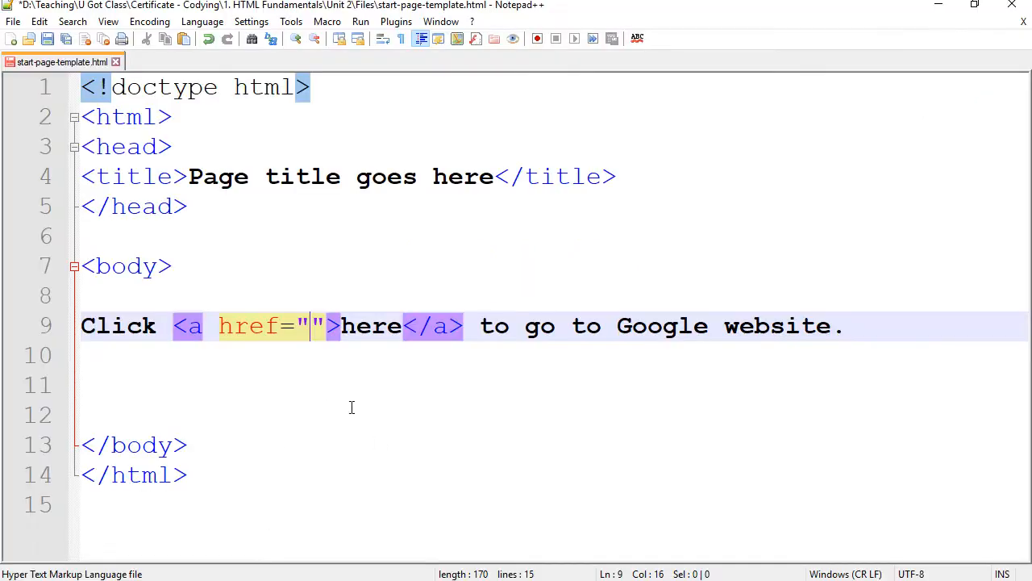
text(https://www.google.ca/)
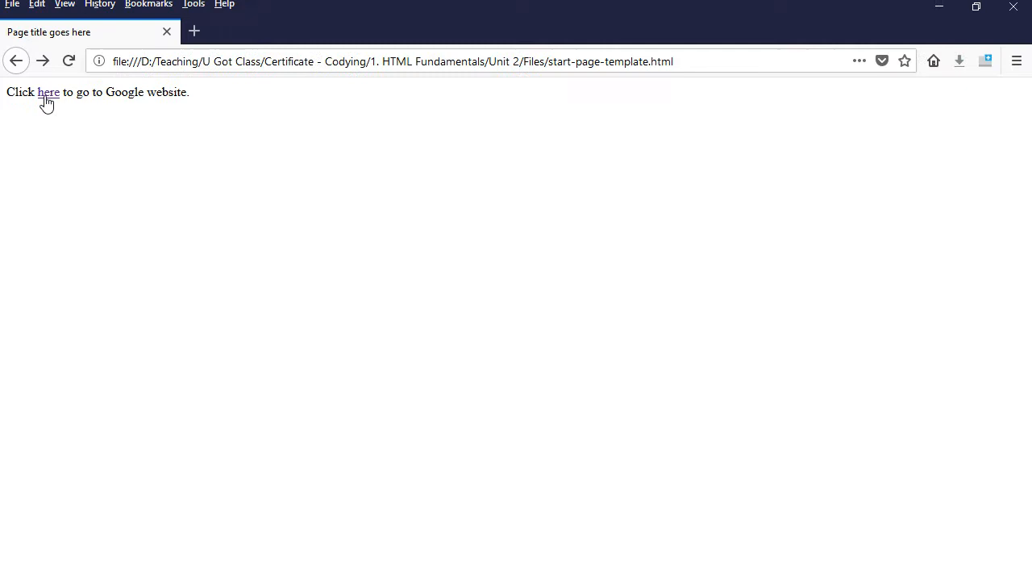
Step: Follow the 'here' link to confirm it reaches google.ca, then return to Notepad++
click(48, 91)
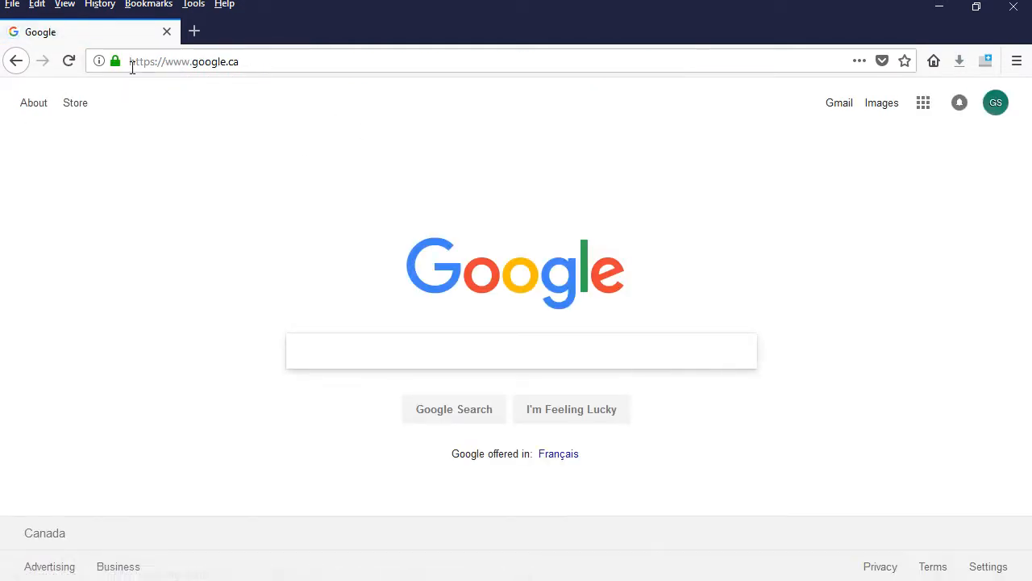
key(alt+tab)
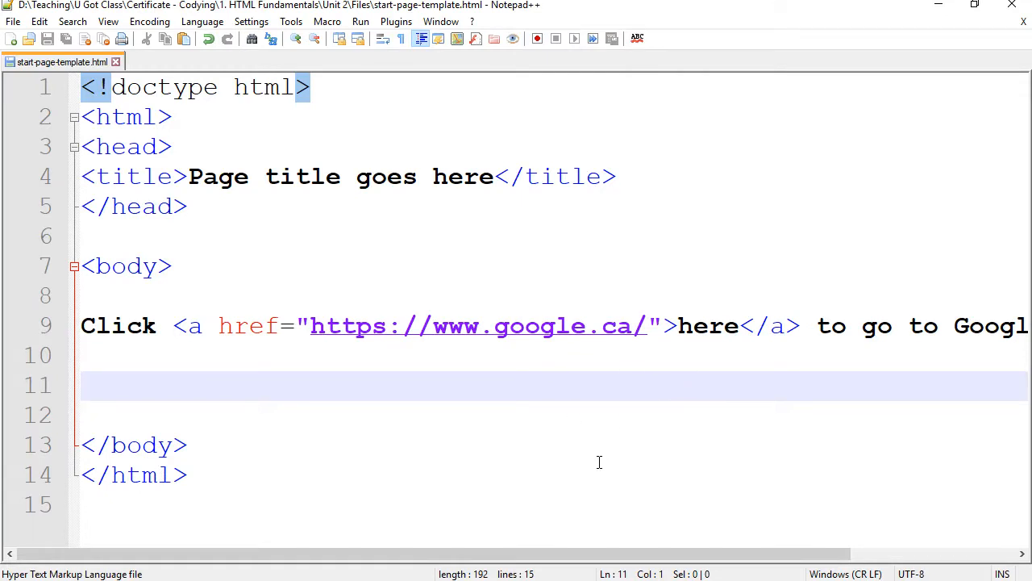
mouse_move(842, 264)
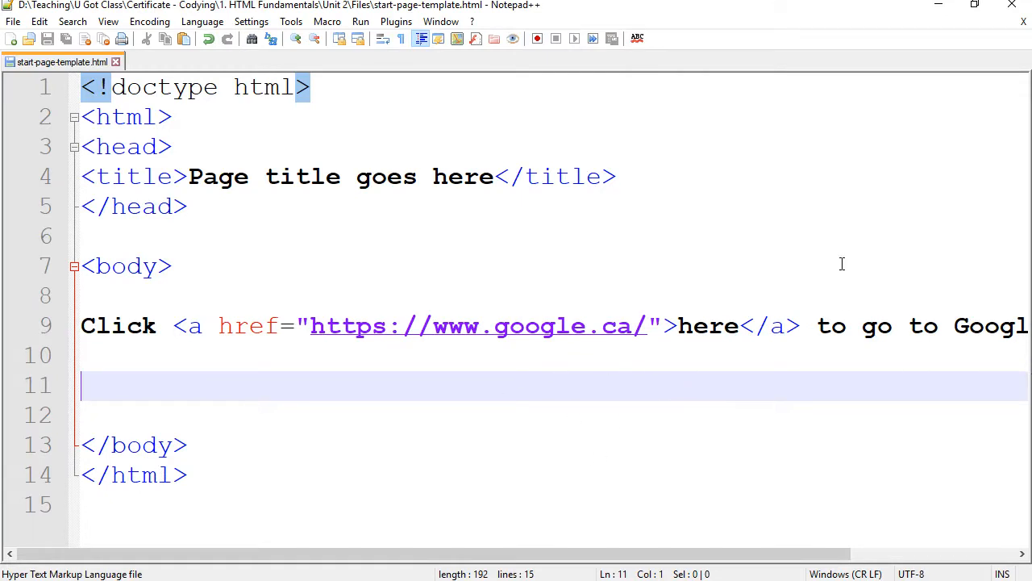
mouse_move(672, 359)
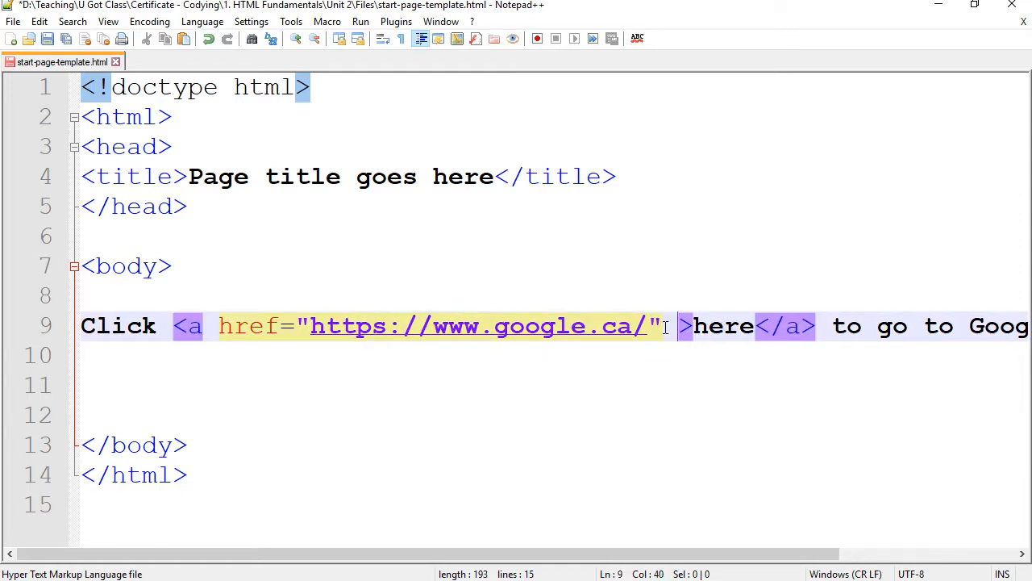
mouse_move(689, 371)
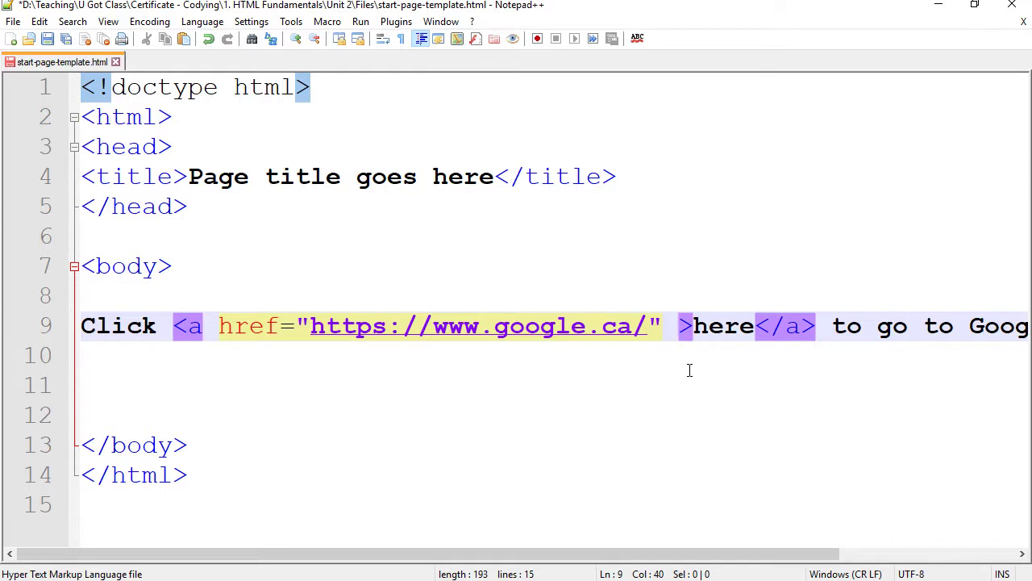
Step: Give the Google anchor a target attribute set to _blank
text(target=")
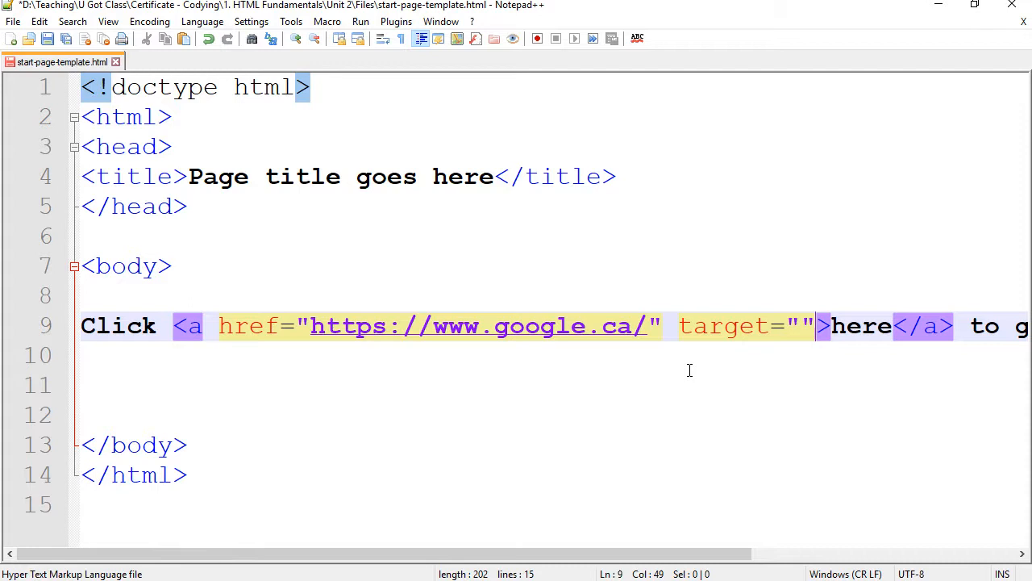
click(804, 327)
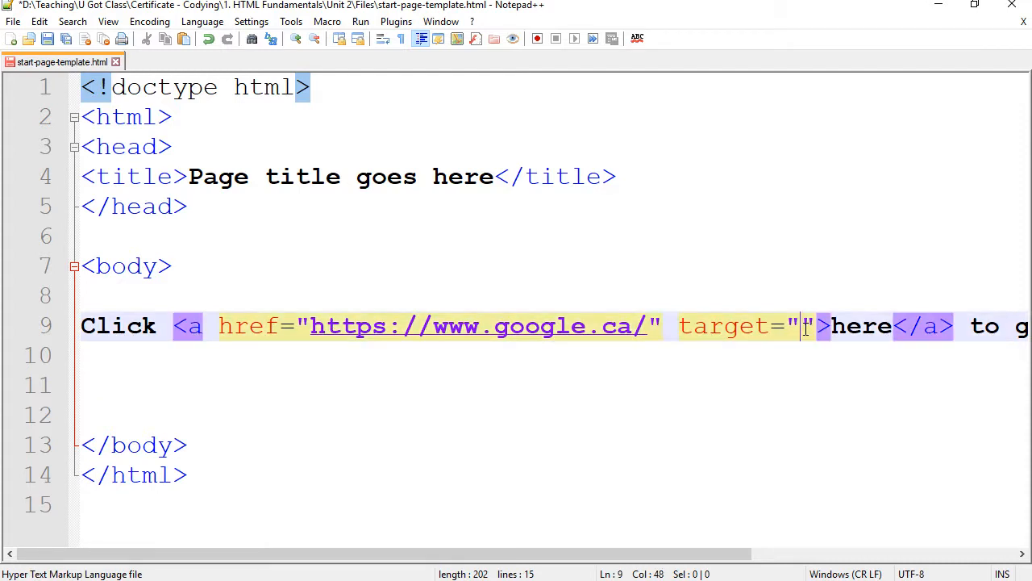
text(_blan)
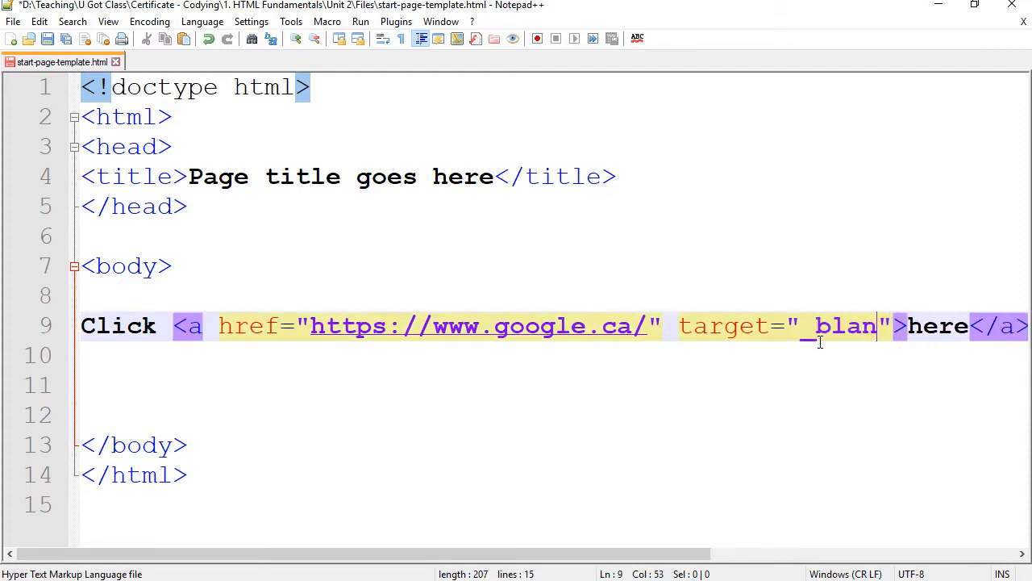
text(k)
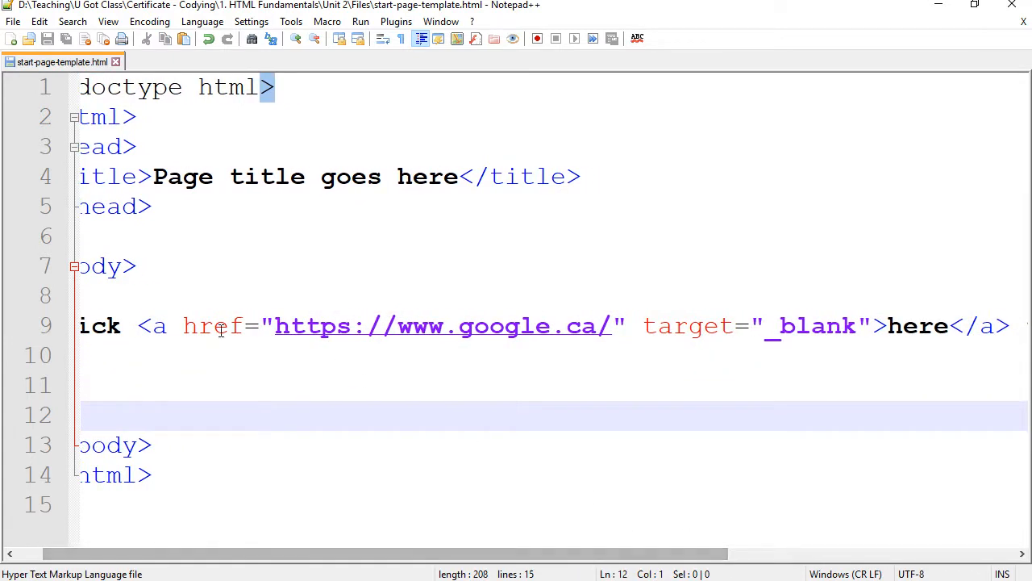
mouse_move(355, 333)
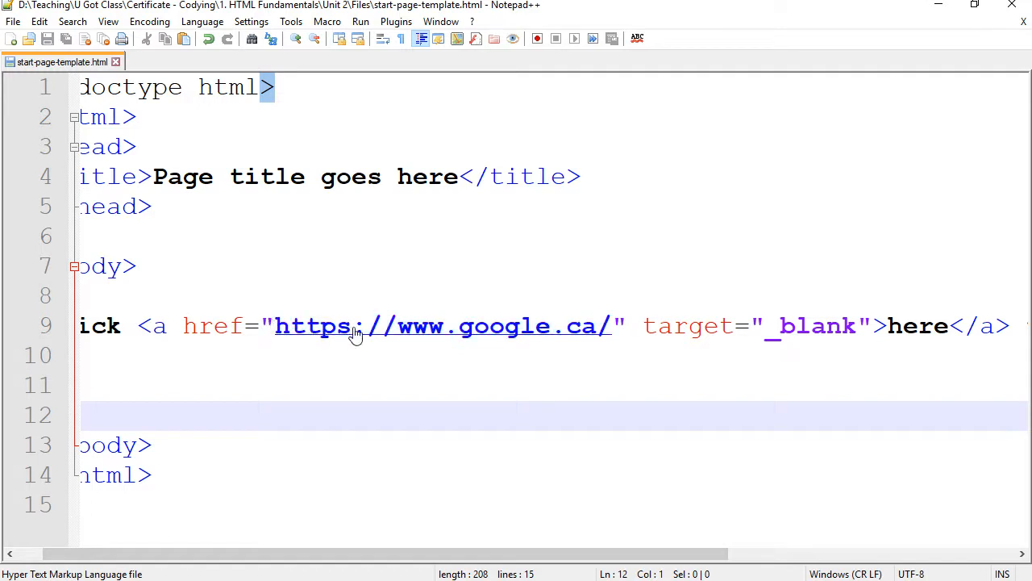
mouse_move(641, 330)
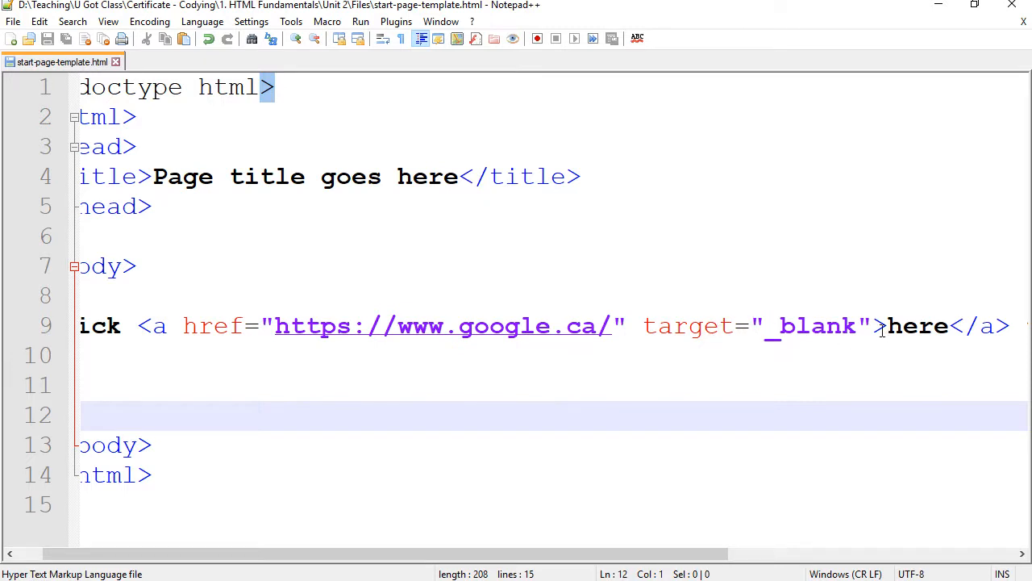
mouse_move(772, 343)
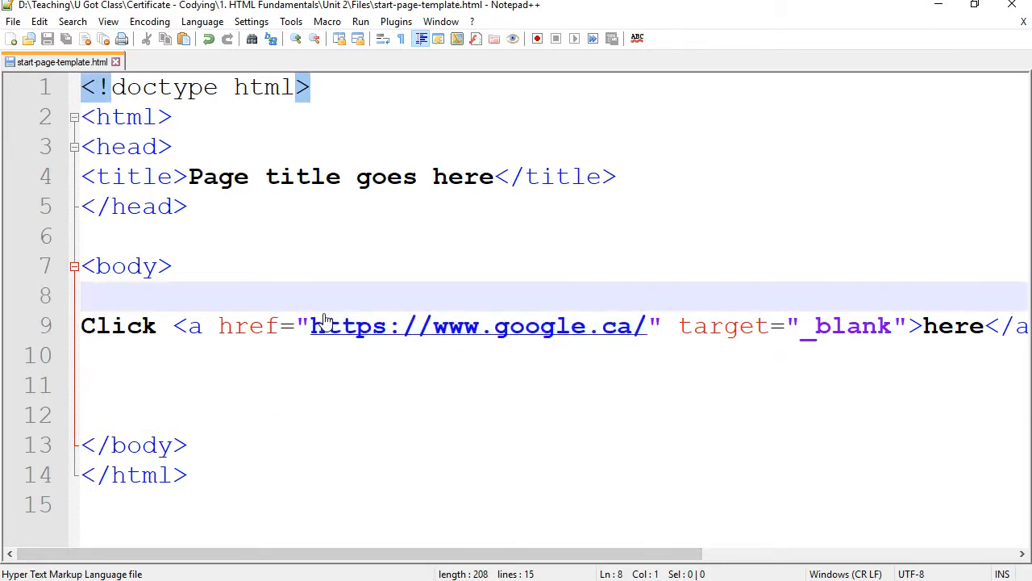
Step: Add the heading <h1> Creating externl links</h1> above the Click line
text(<>)
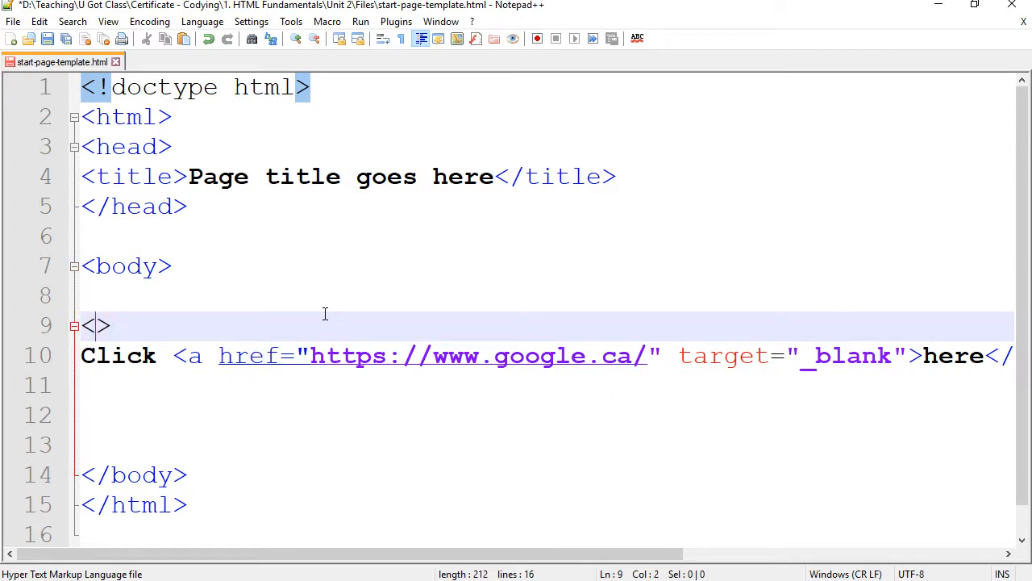
text(h1)
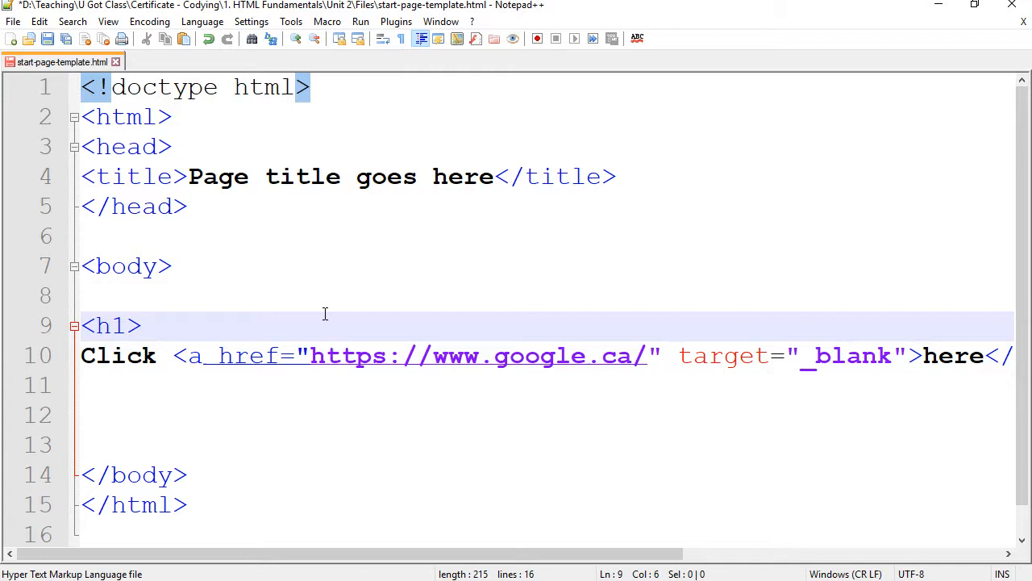
text(Creating exter)
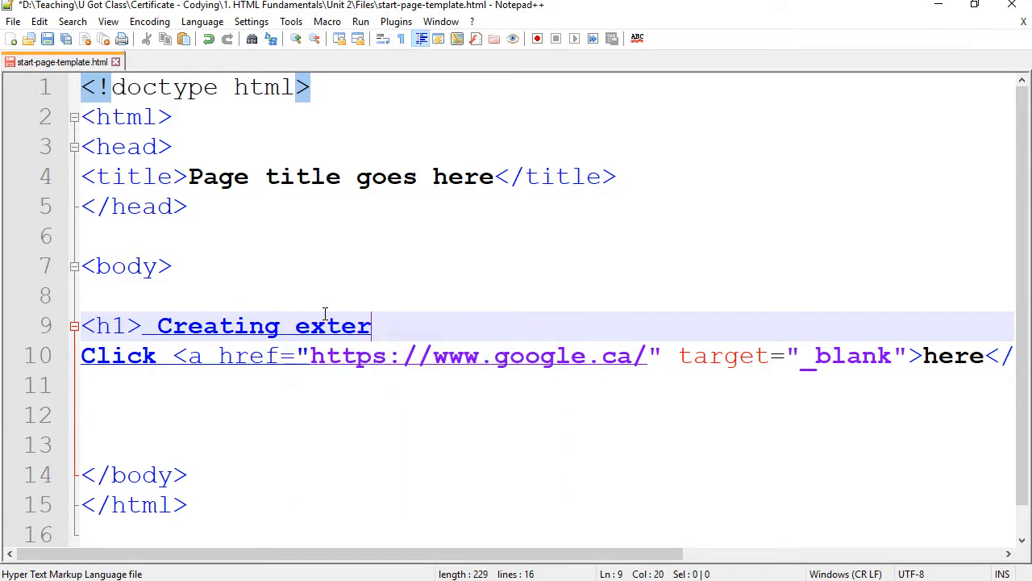
text(nl links)
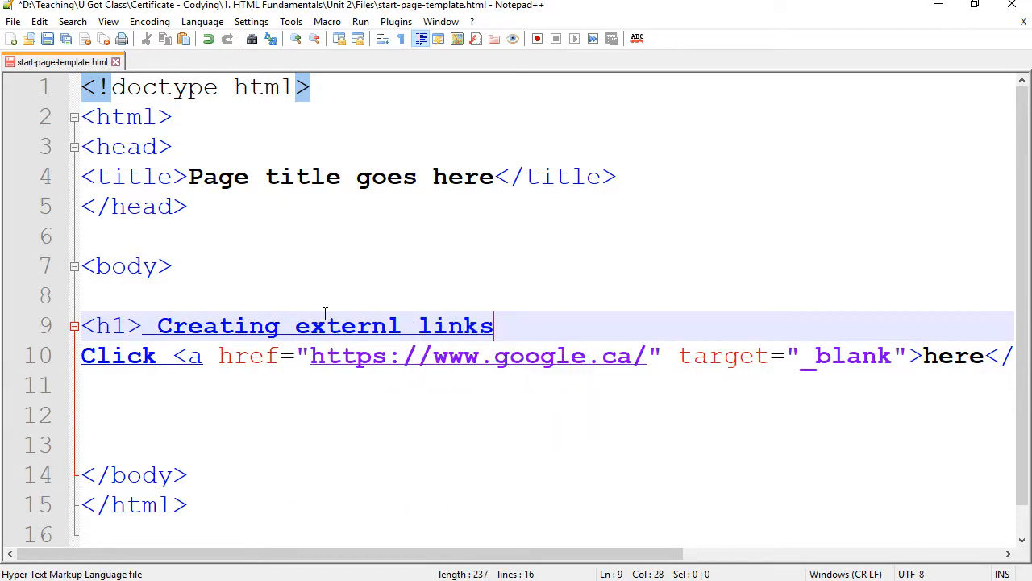
text(<>)
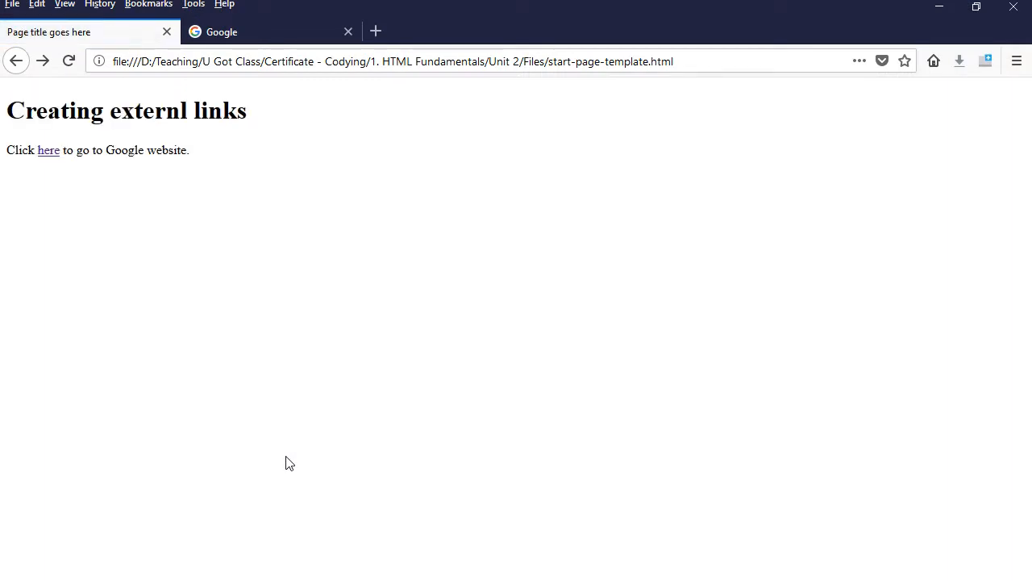
mouse_move(292, 246)
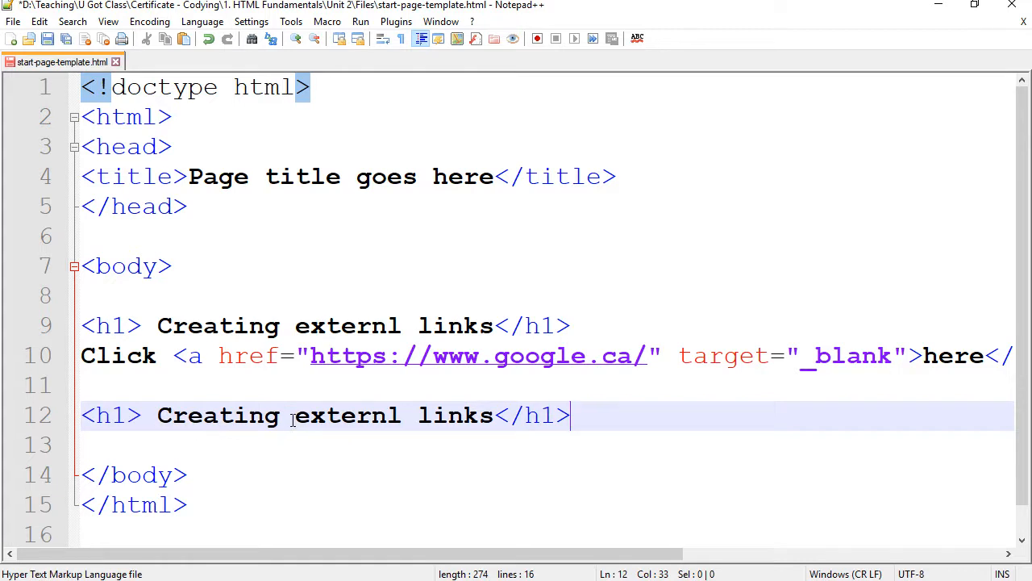
Step: Correct the heading word 'externl' to 'external'
double_click(347, 416)
text(in)
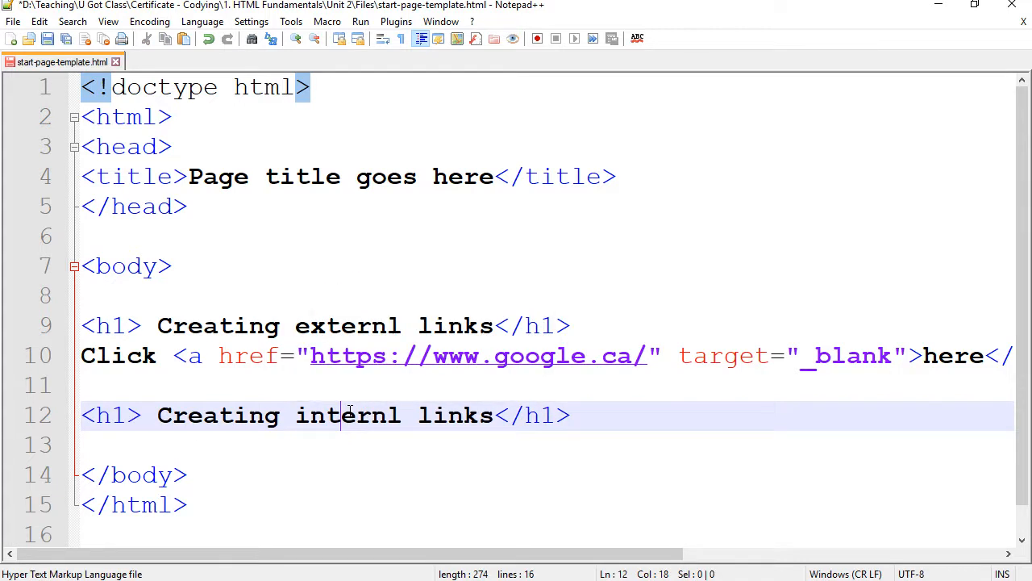
text(a)
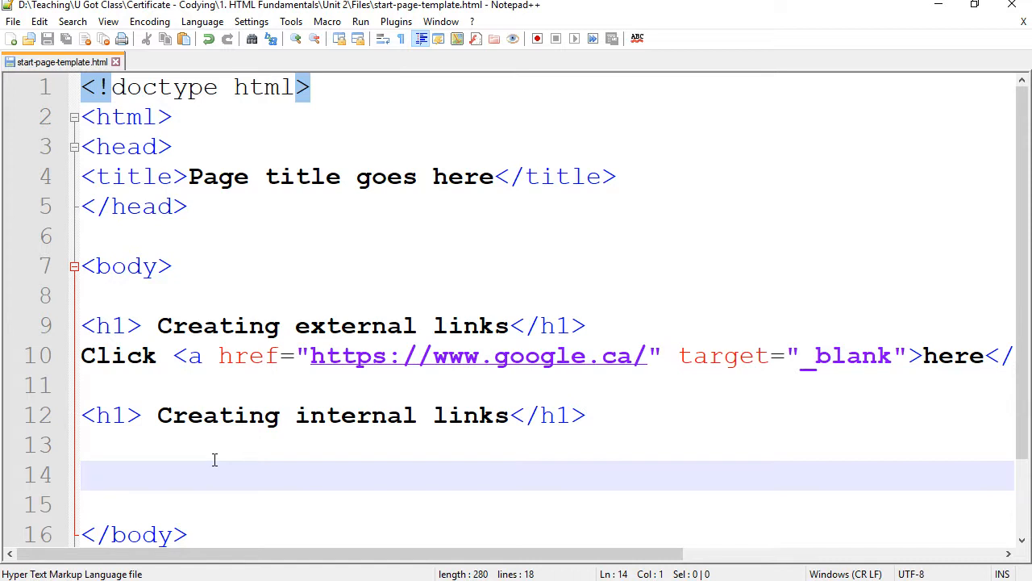
mouse_move(184, 522)
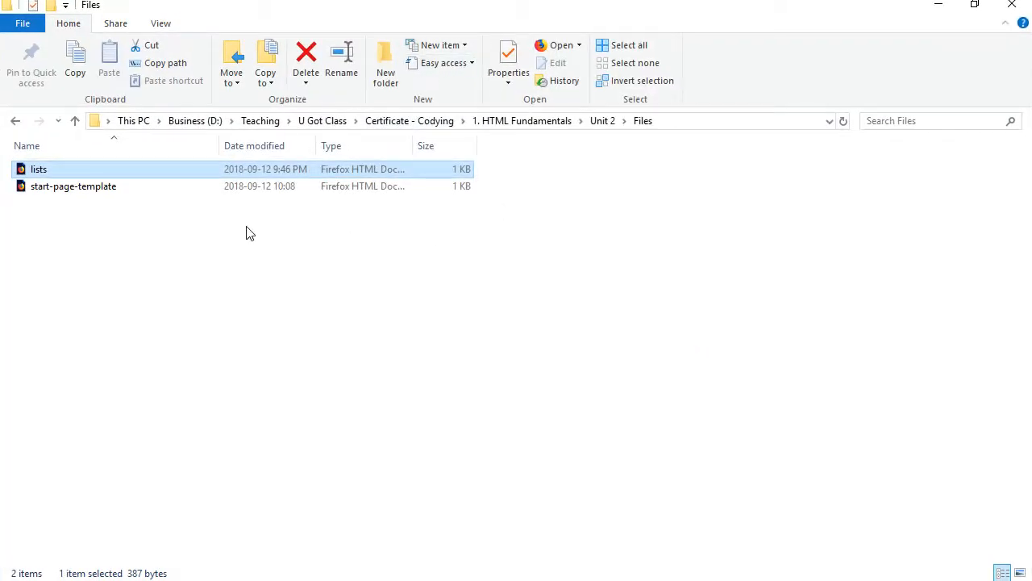
mouse_move(450, 15)
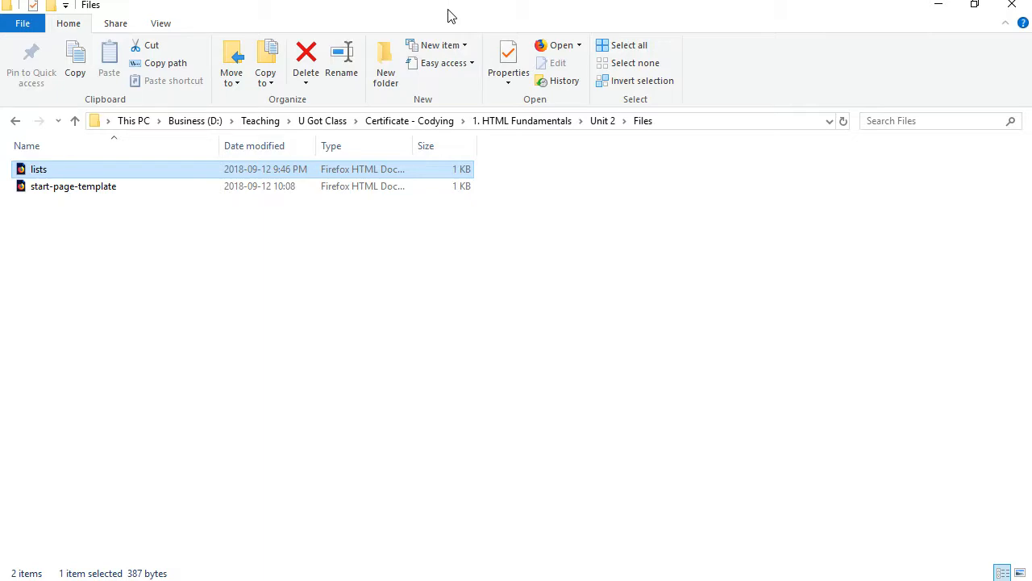
mouse_move(38, 169)
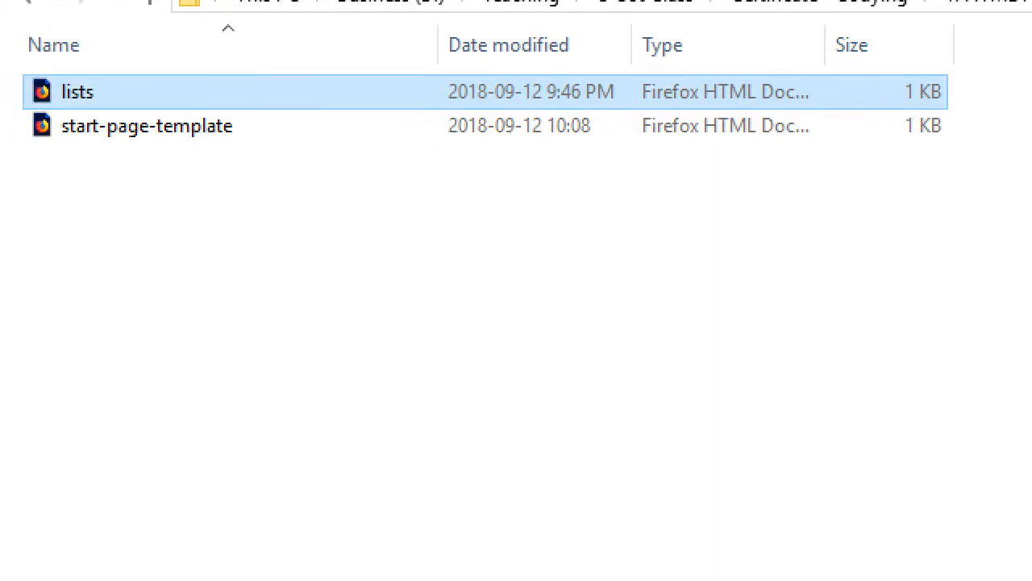
Step: Open the Unit 2 Files folder showing lists.html beside start-page-template.html
double_click(147, 125)
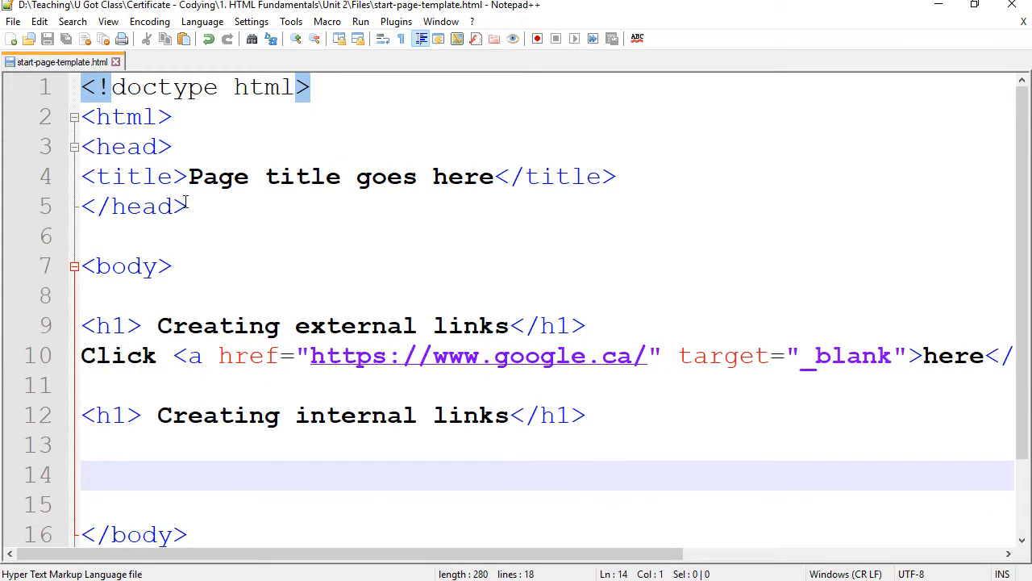
mouse_move(244, 493)
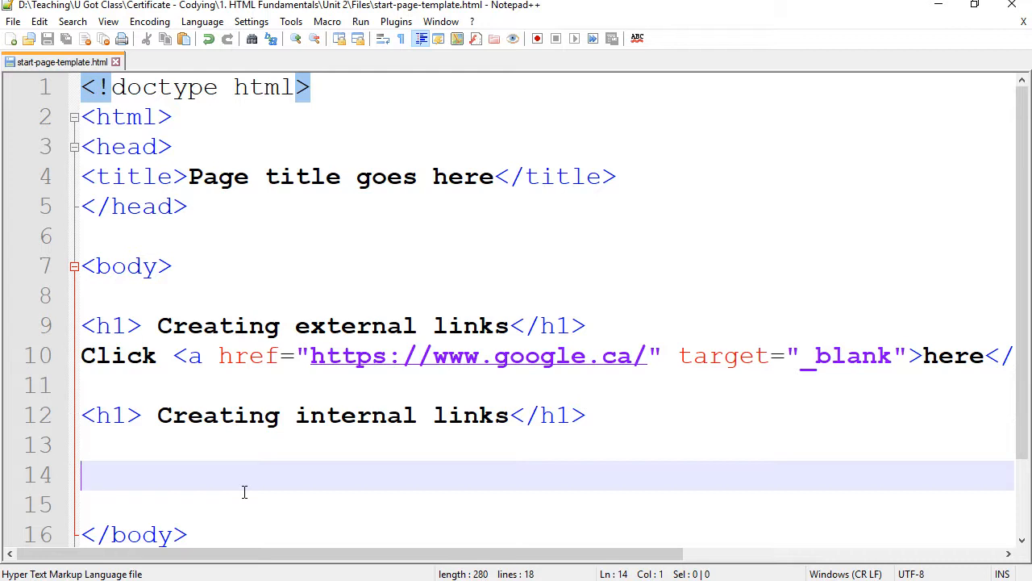
mouse_move(351, 445)
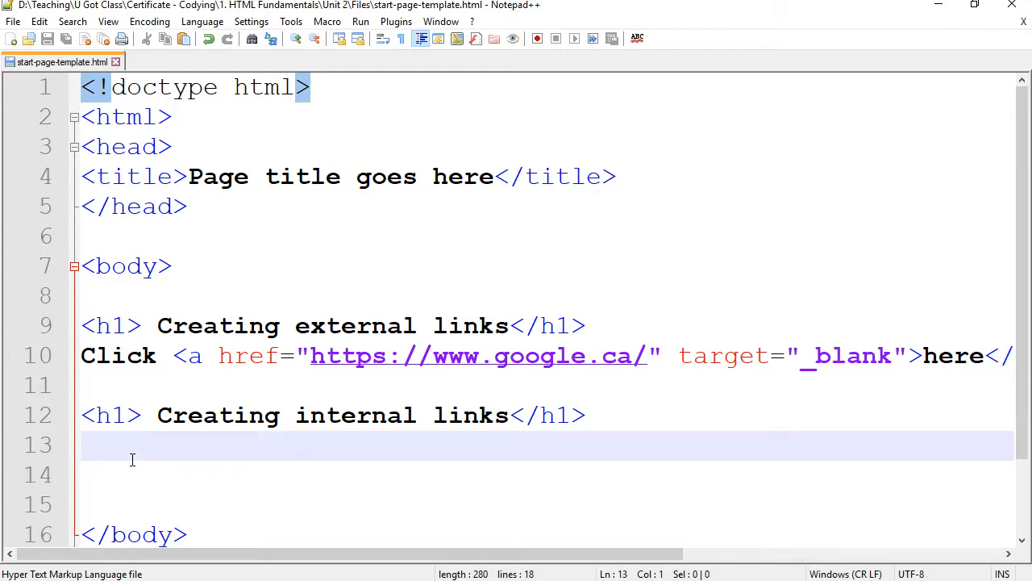
Step: Write the sentence 'Click here to go to lists example page.' under the internal links heading
text(Click her)
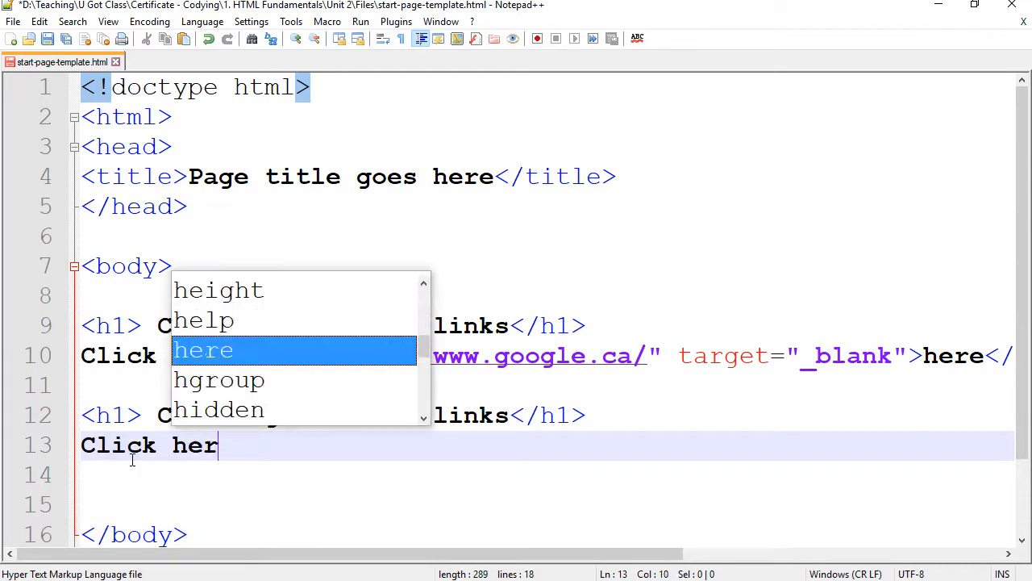
text(e to go to lists)
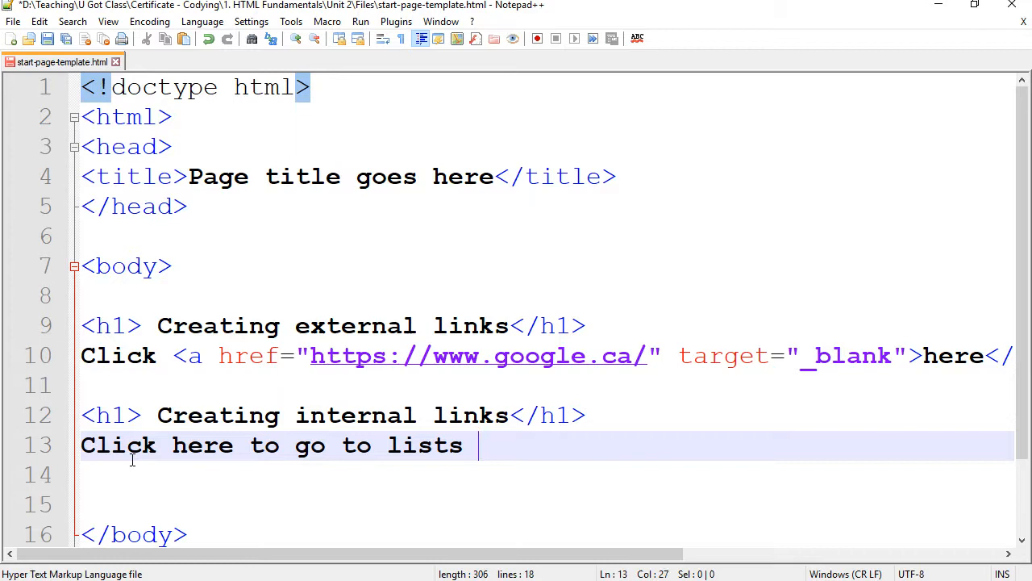
text(example page.)
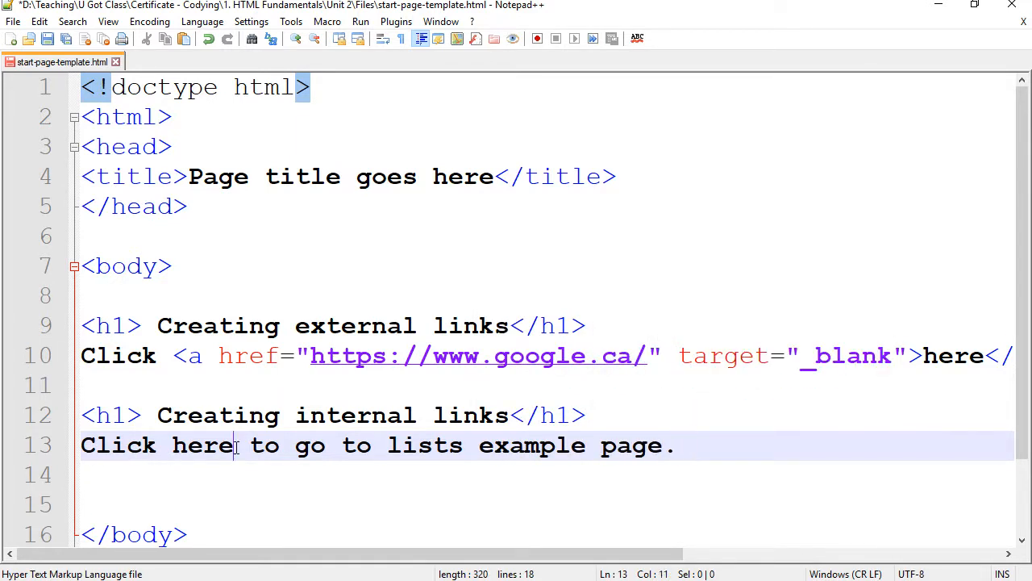
Step: Wrap 'here' in an anchor whose href points to lists.html
double_click(201, 445)
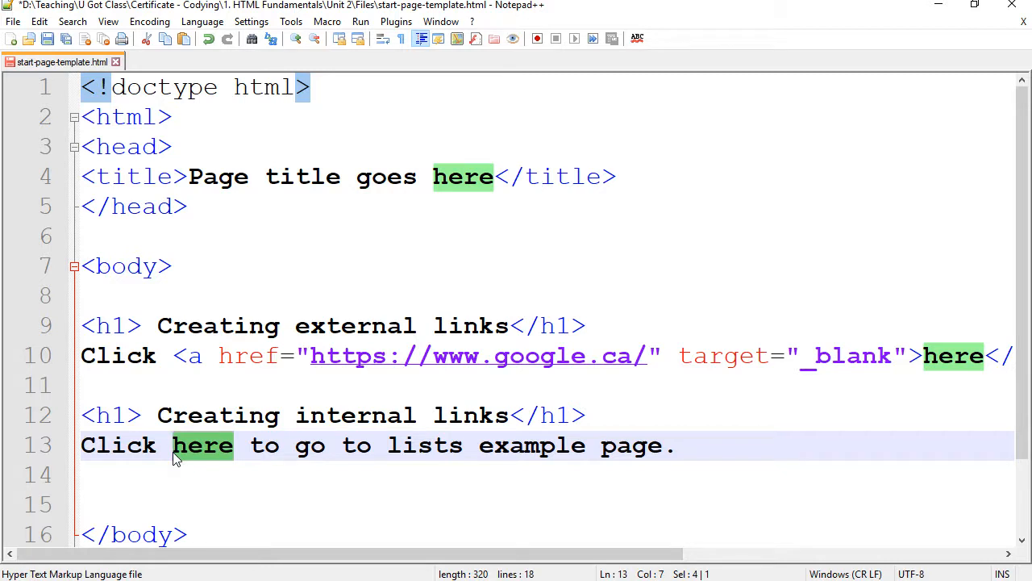
text(<>)
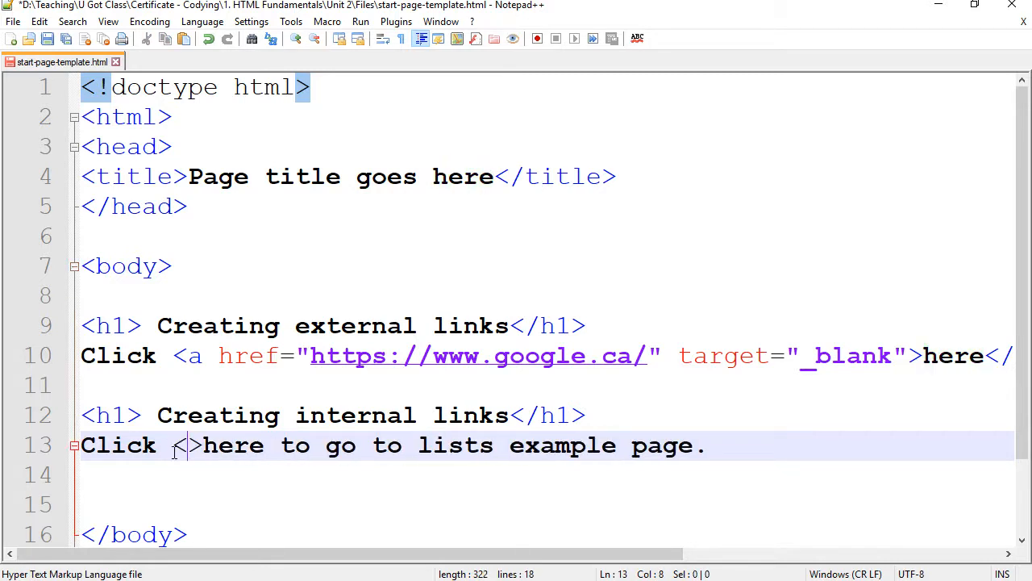
text(a)
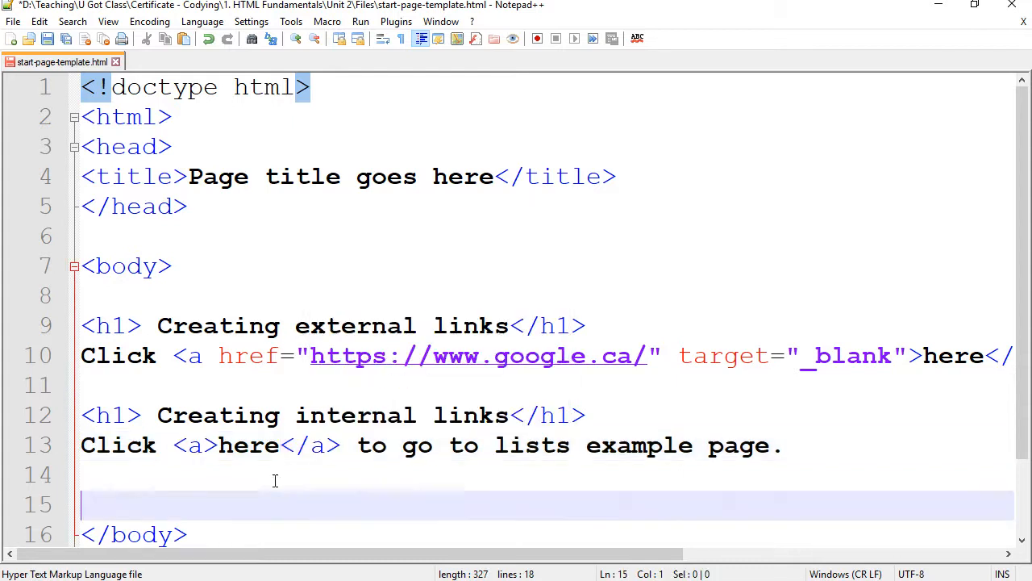
click(208, 445)
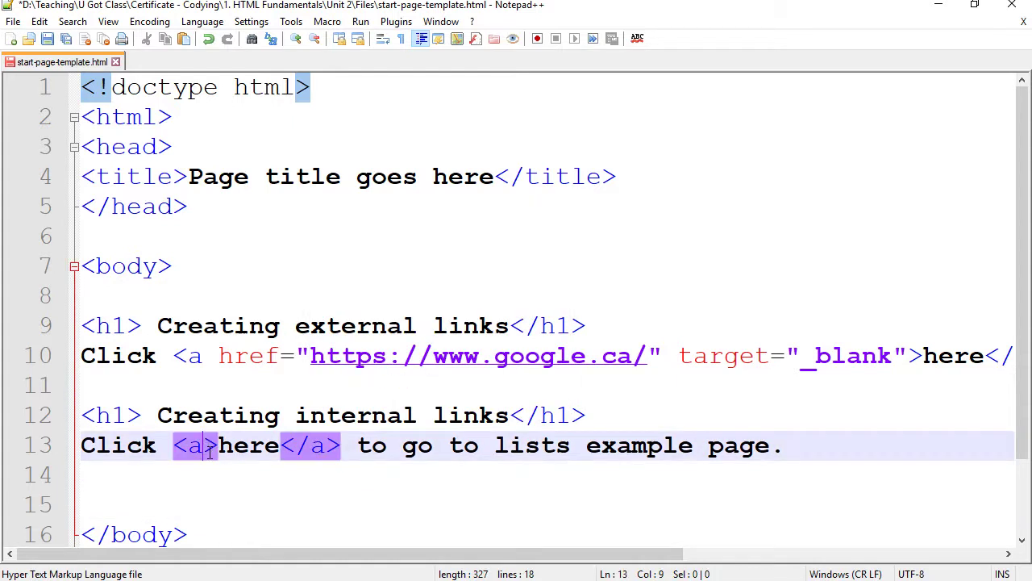
text(h)
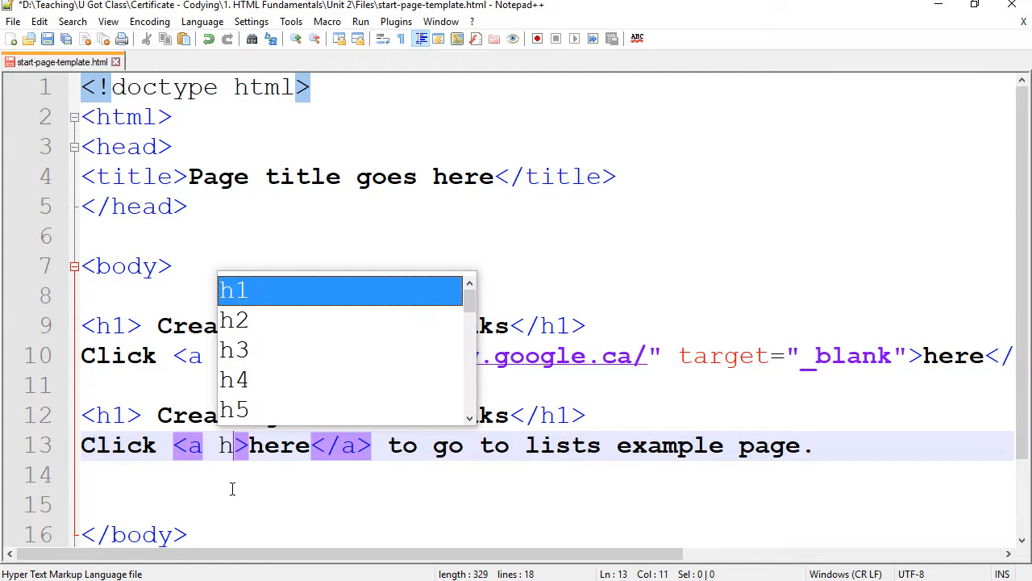
text(href="")
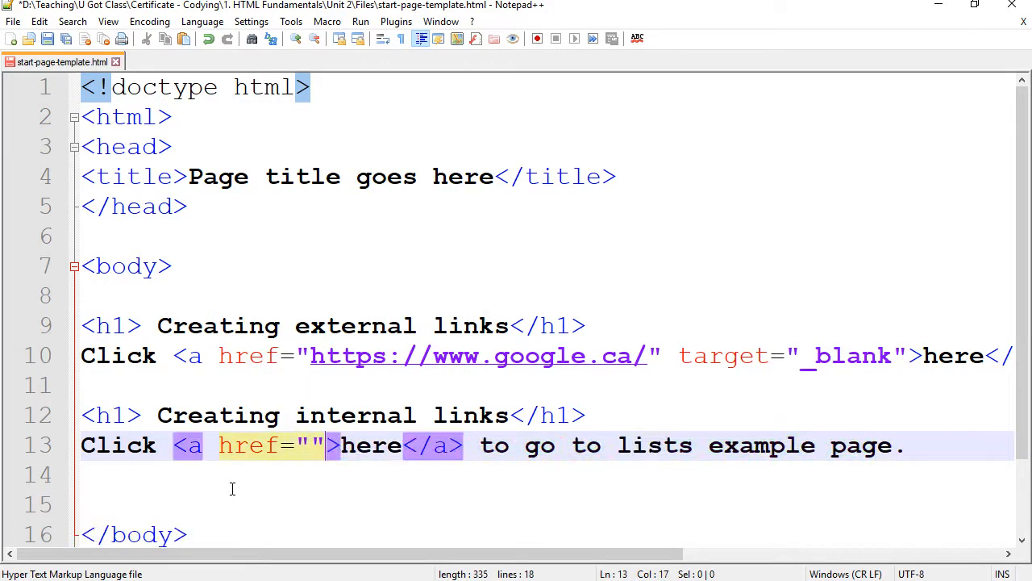
text(lis)
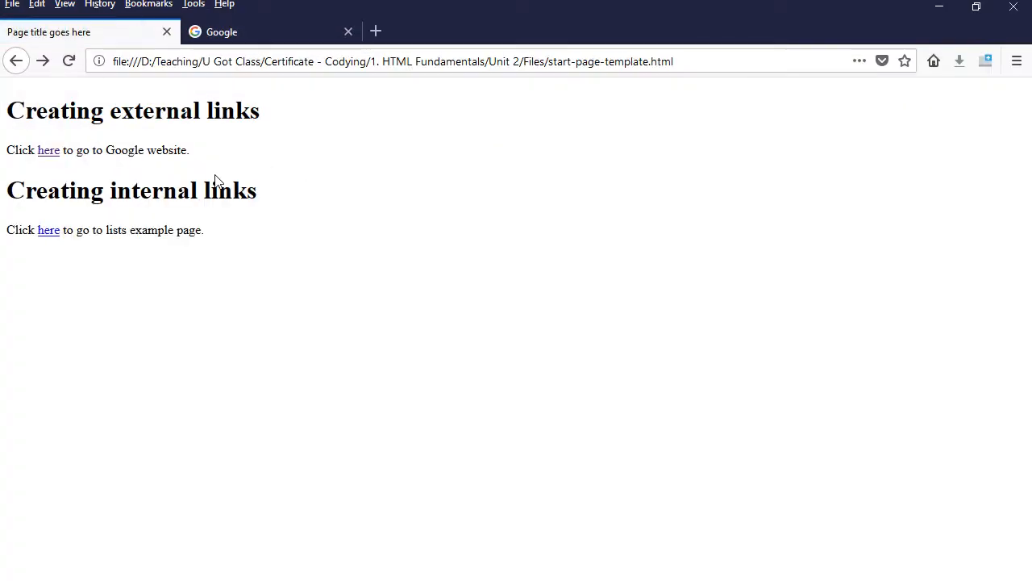
mouse_move(48, 229)
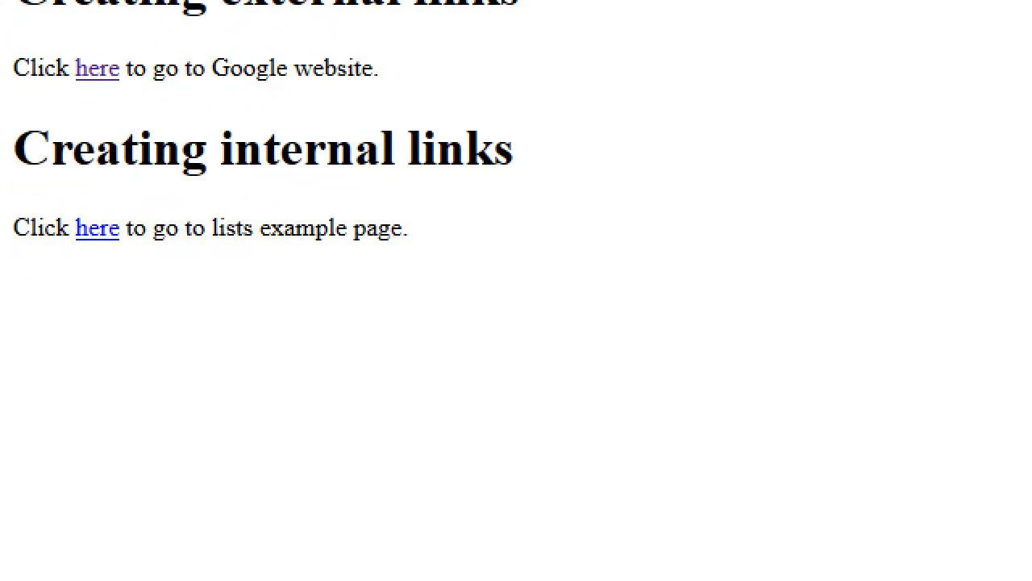
Step: Follow the internal 'here' link to open the lists example page
click(96, 227)
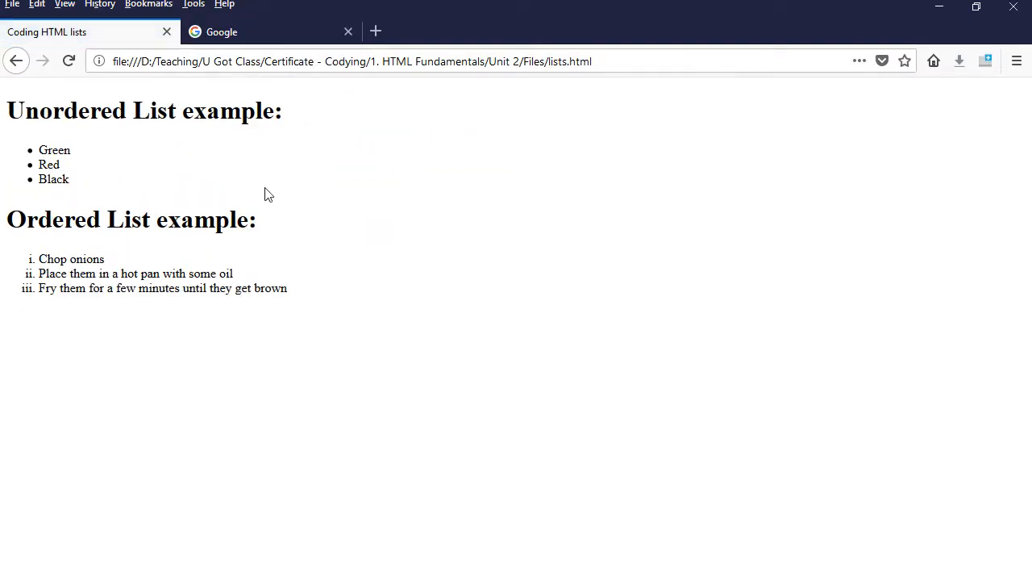
mouse_move(441, 224)
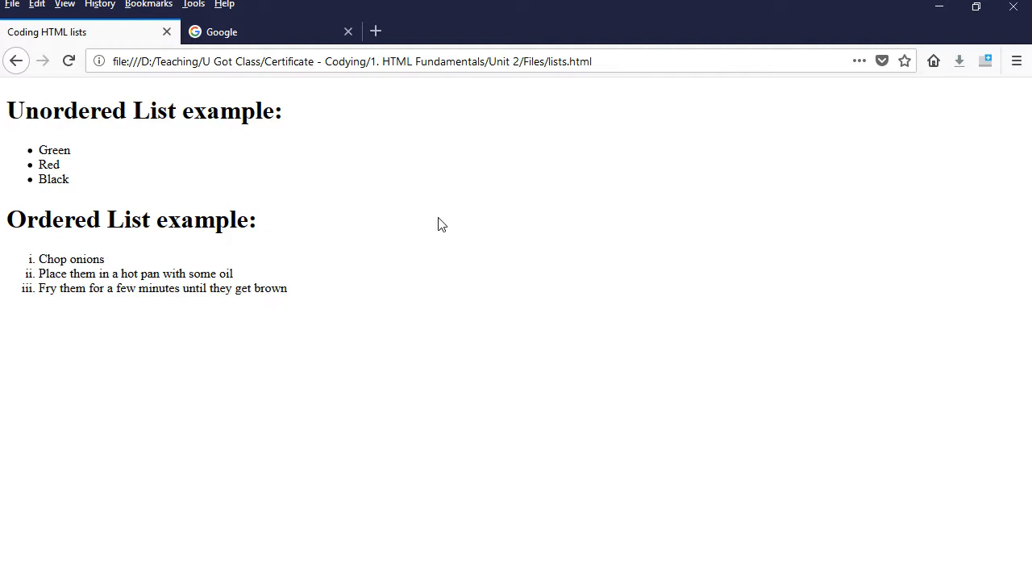